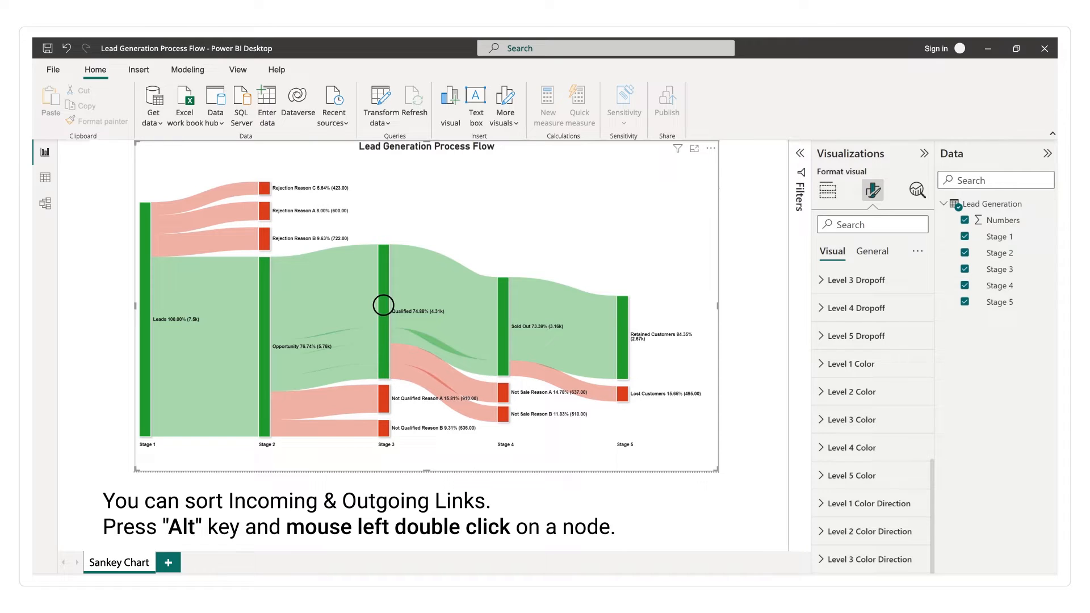
Open the Qualified node's link sorting popup and order incoming links Link3, Link4, Link1, Link2.
{"action": "double_click", "coordinate": [381, 304]}
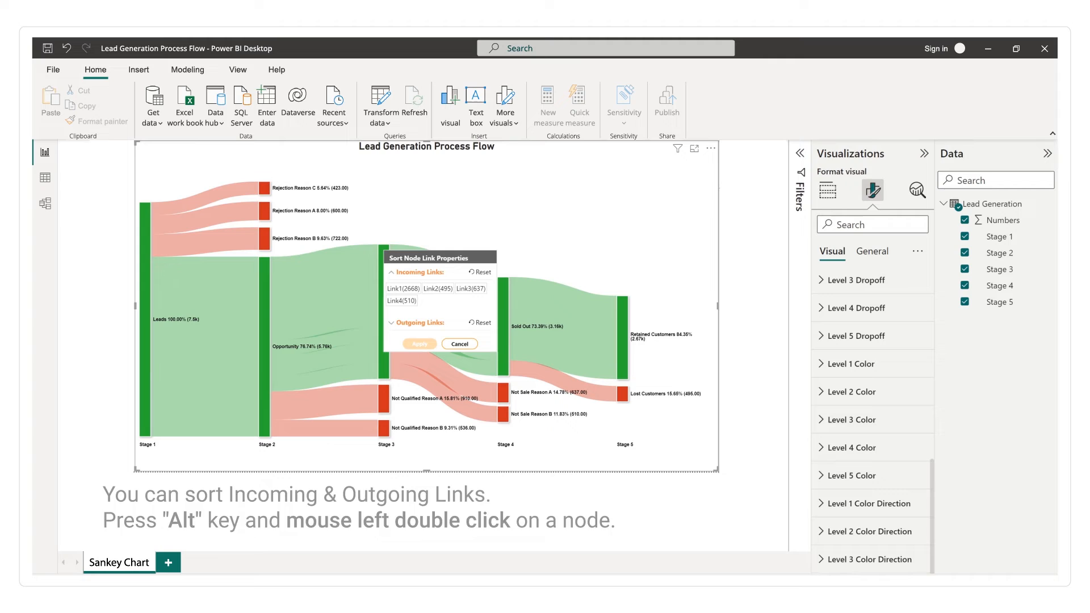
{"action": "mouse_move", "coordinate": [473, 288]}
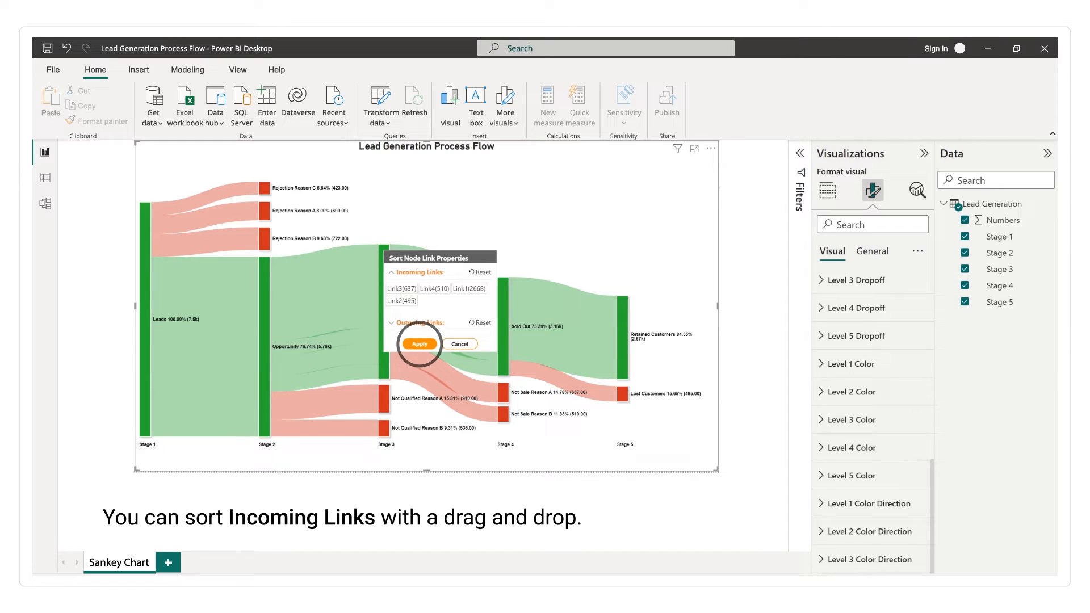
Apply the custom incoming order, then reset the Qualified node's incoming links to default and apply.
{"action": "left_click", "coordinate": [418, 344]}
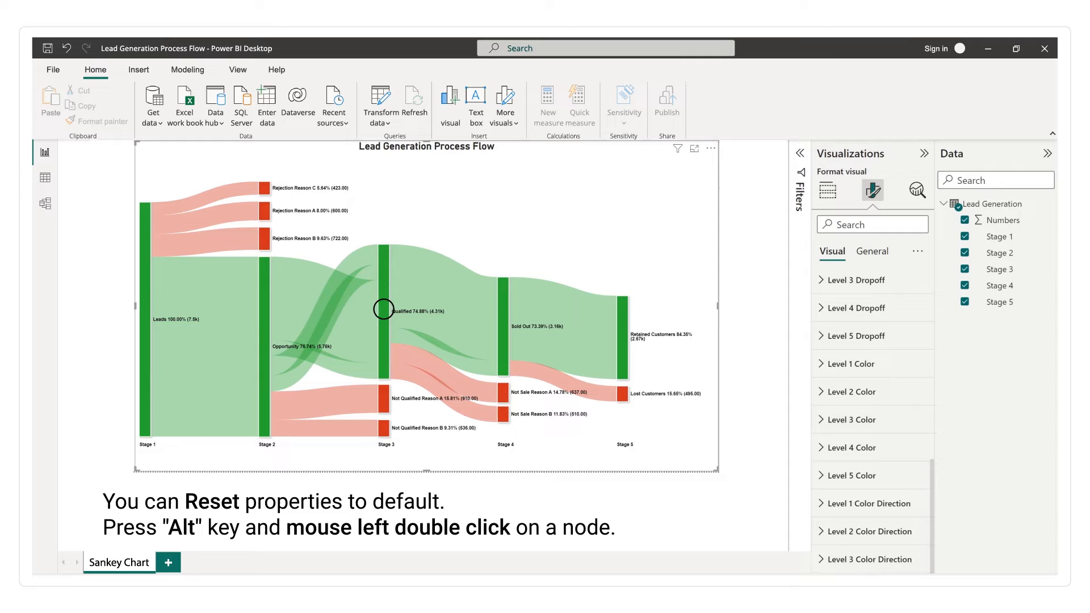
{"action": "double_click", "coordinate": [382, 310]}
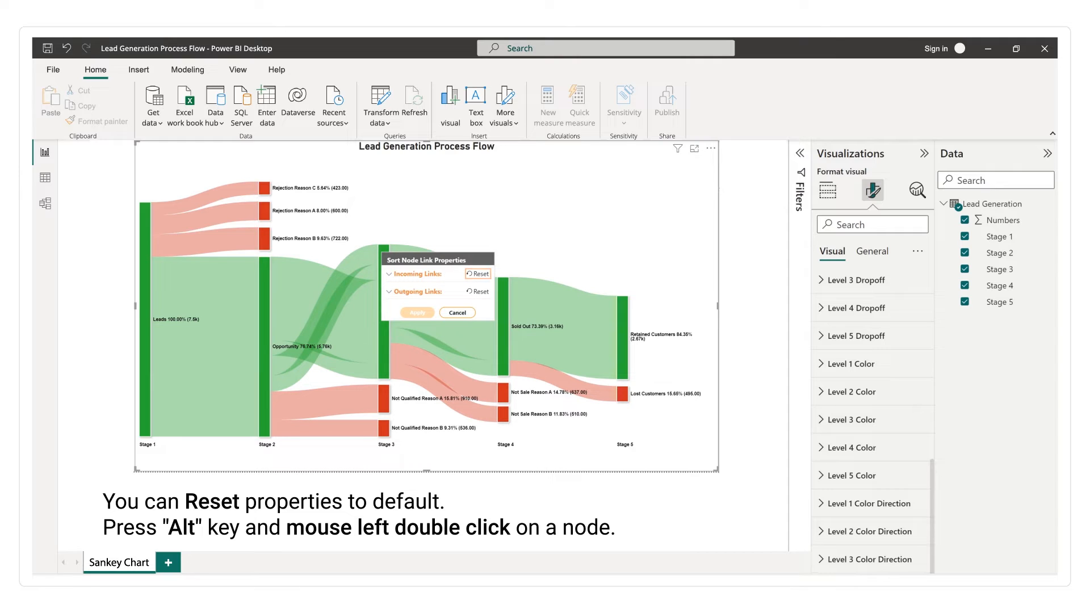
{"action": "left_click", "coordinate": [478, 273]}
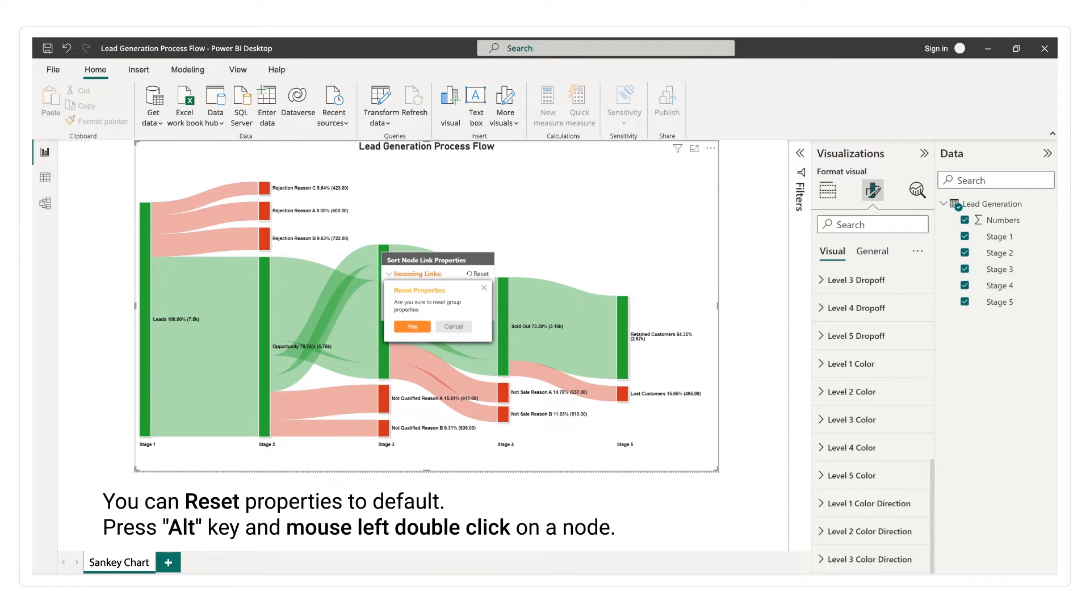
{"action": "left_click", "coordinate": [453, 326]}
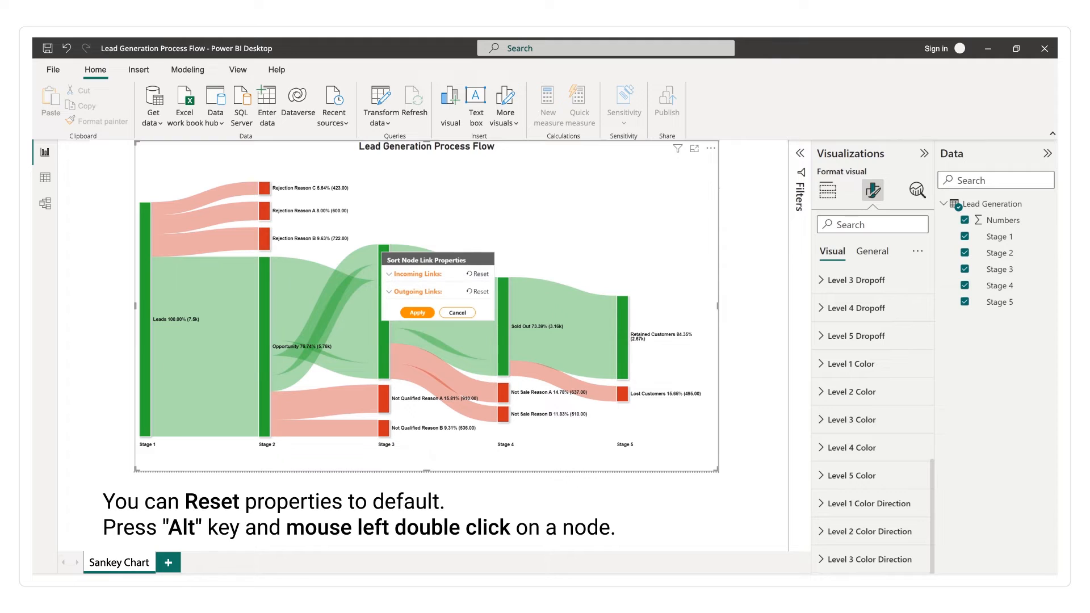
{"action": "left_click", "coordinate": [416, 312]}
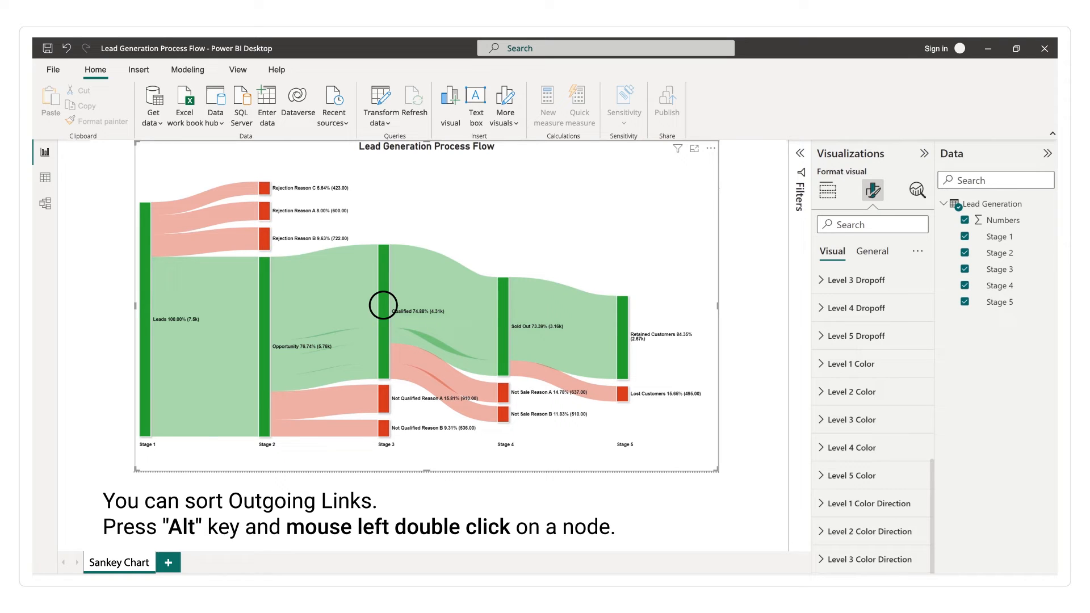
Reorder the Qualified node's outgoing links to Link3, Link4, Link1, Link2 and apply.
{"action": "double_click", "coordinate": [381, 304]}
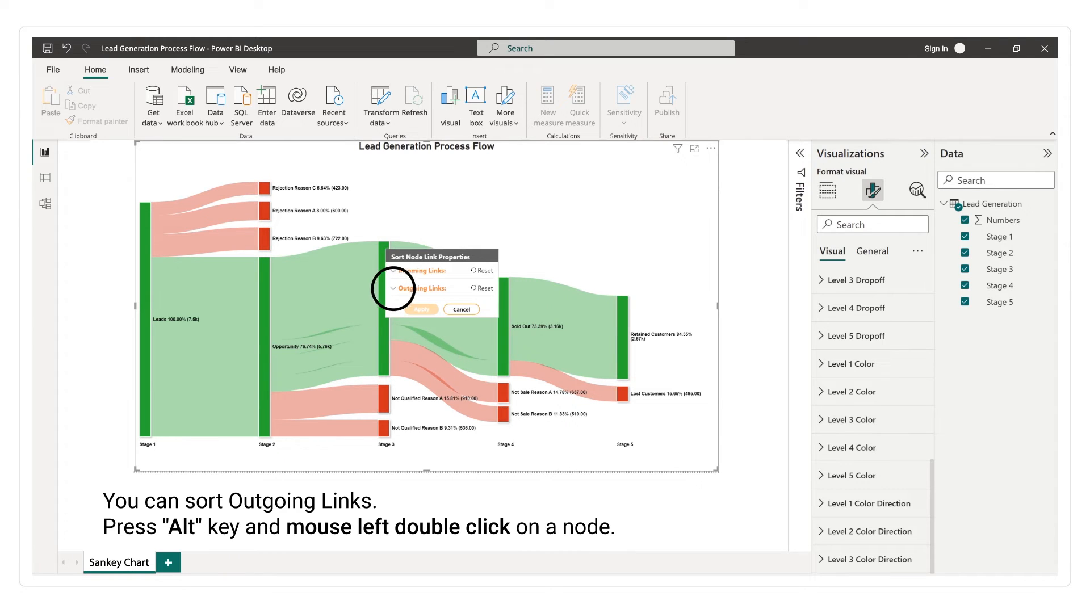
{"action": "left_click", "coordinate": [399, 288]}
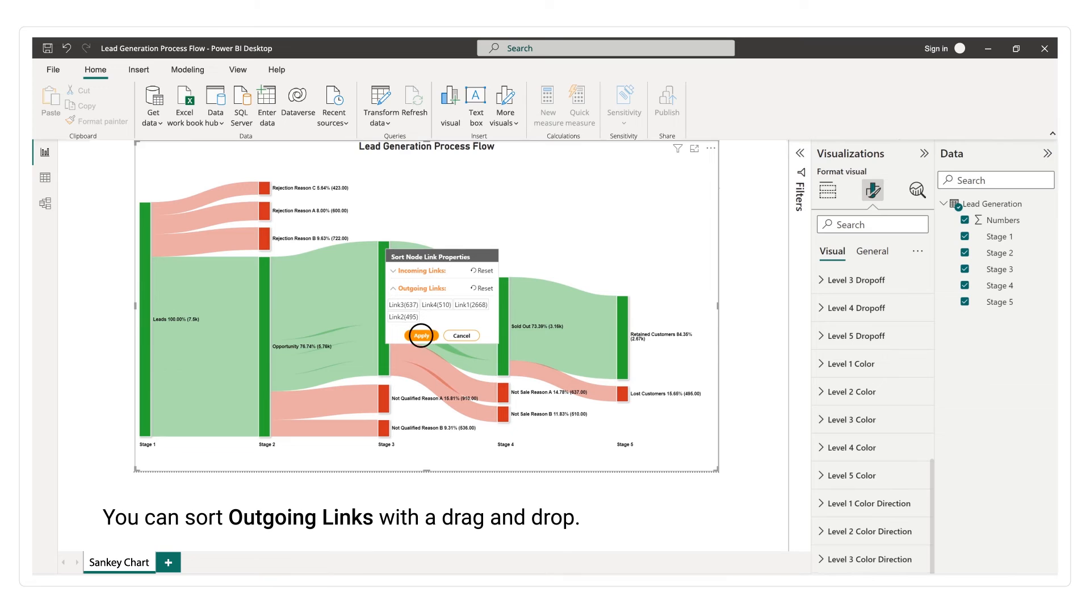
{"action": "left_click", "coordinate": [421, 335]}
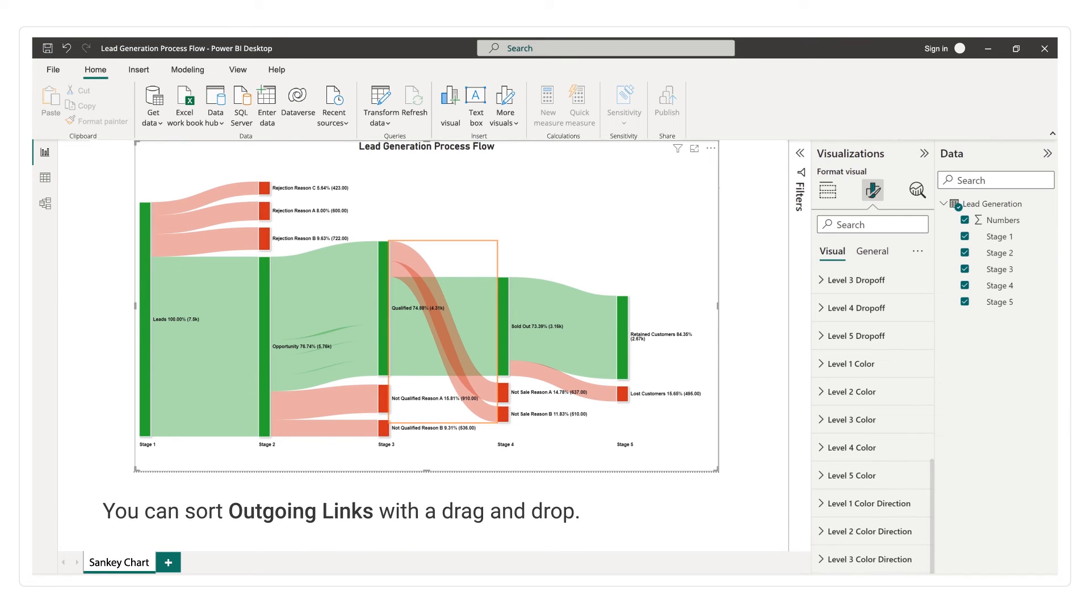